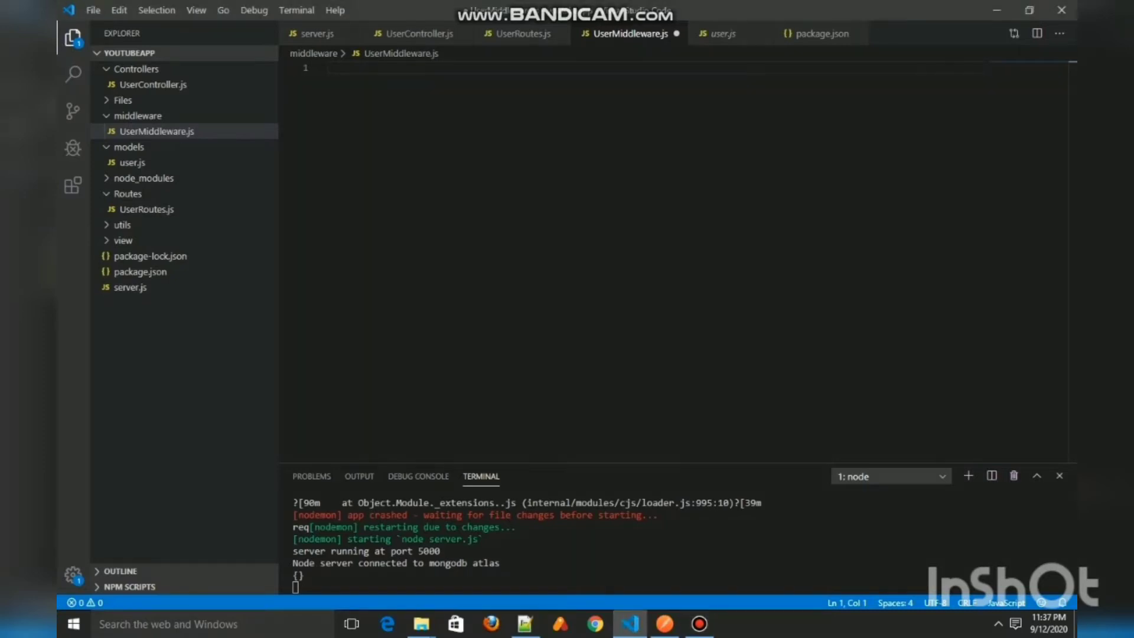
Write module.exports check middleware that responds with res.json when req.body.name is empty.
text(module.E)
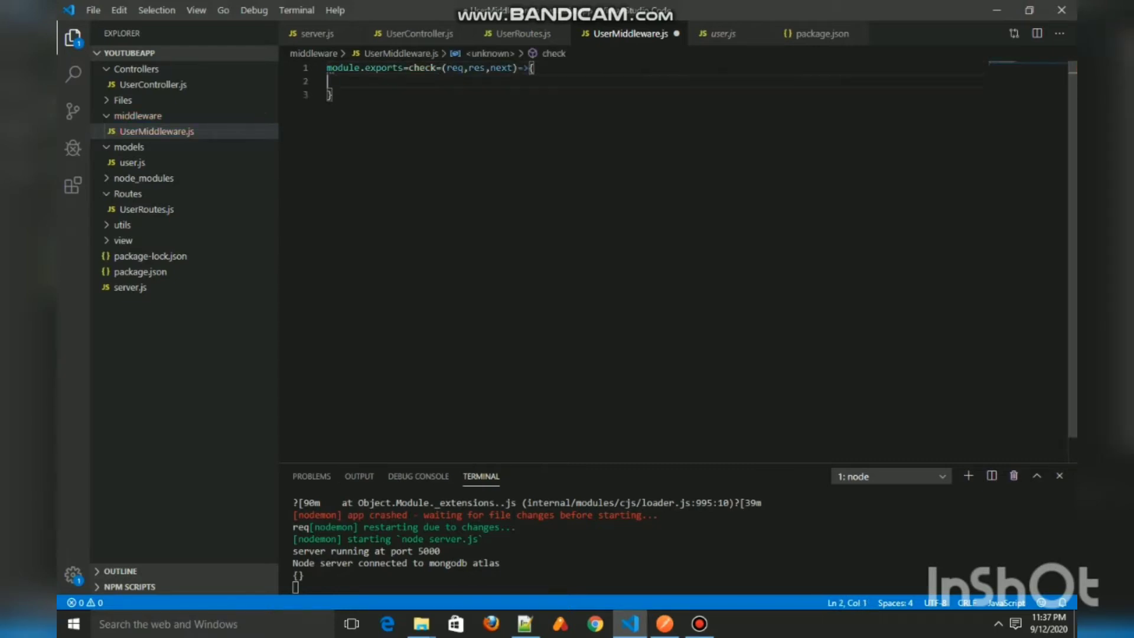
text(if(req.name))
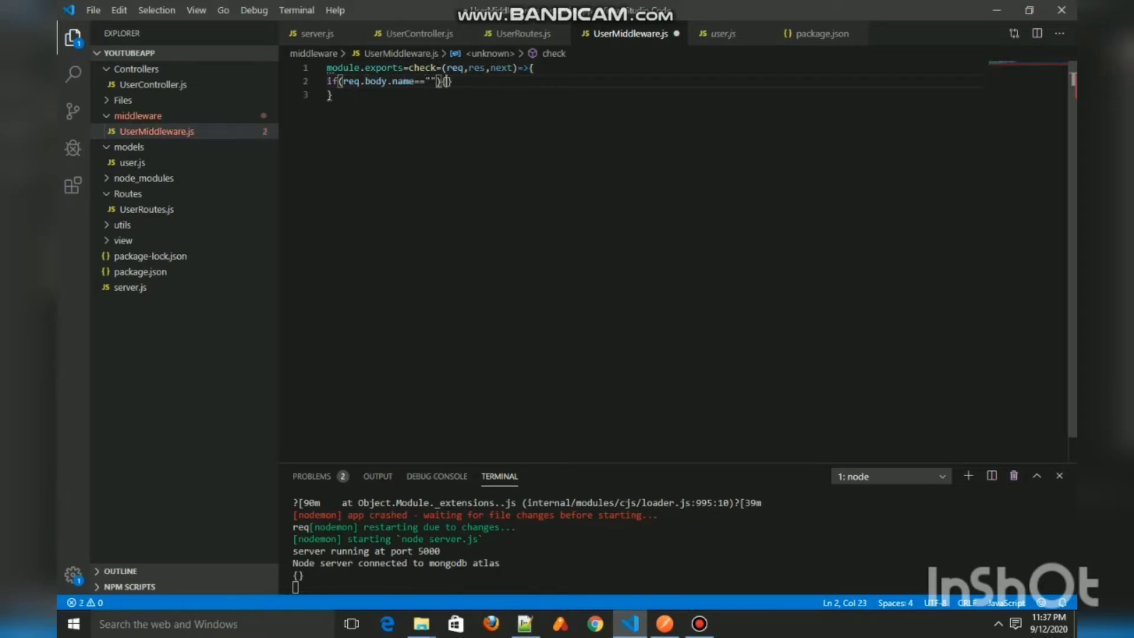
text(res.json)
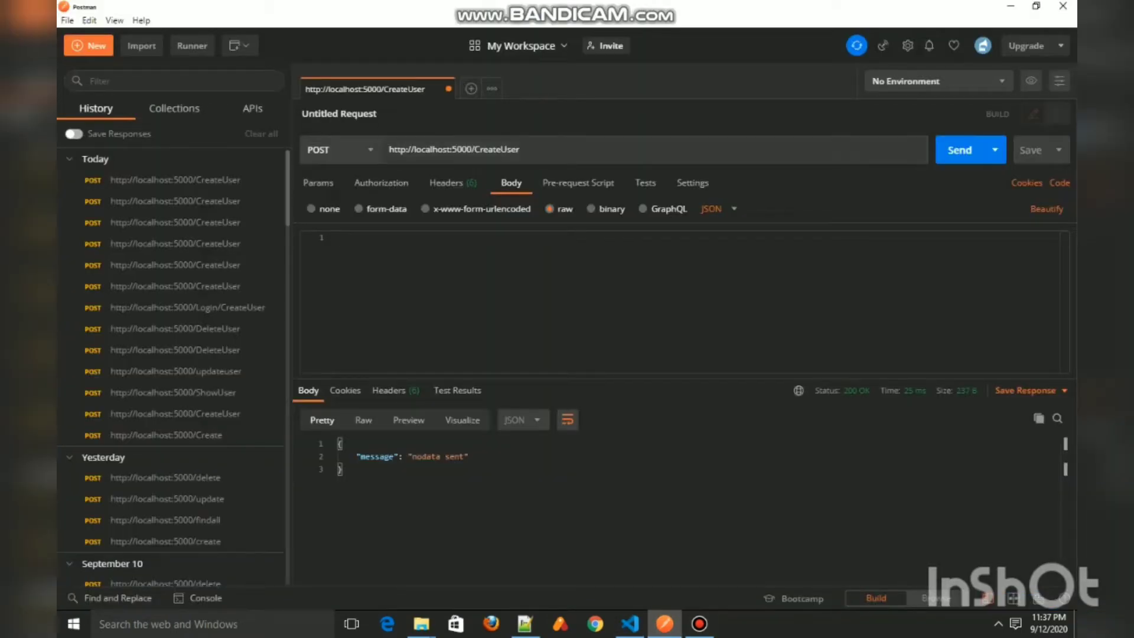
Enter {"name":"Code Inshort"} in the raw JSON body and send CreateUser to get 'user created'.
click(964, 150)
text({)
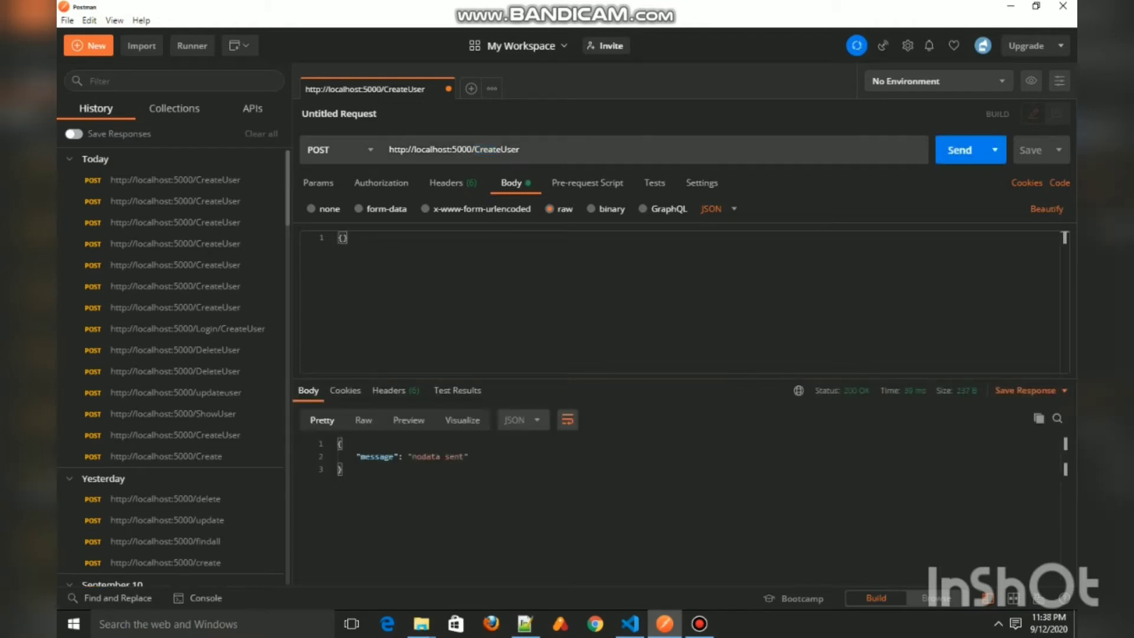
text(name)
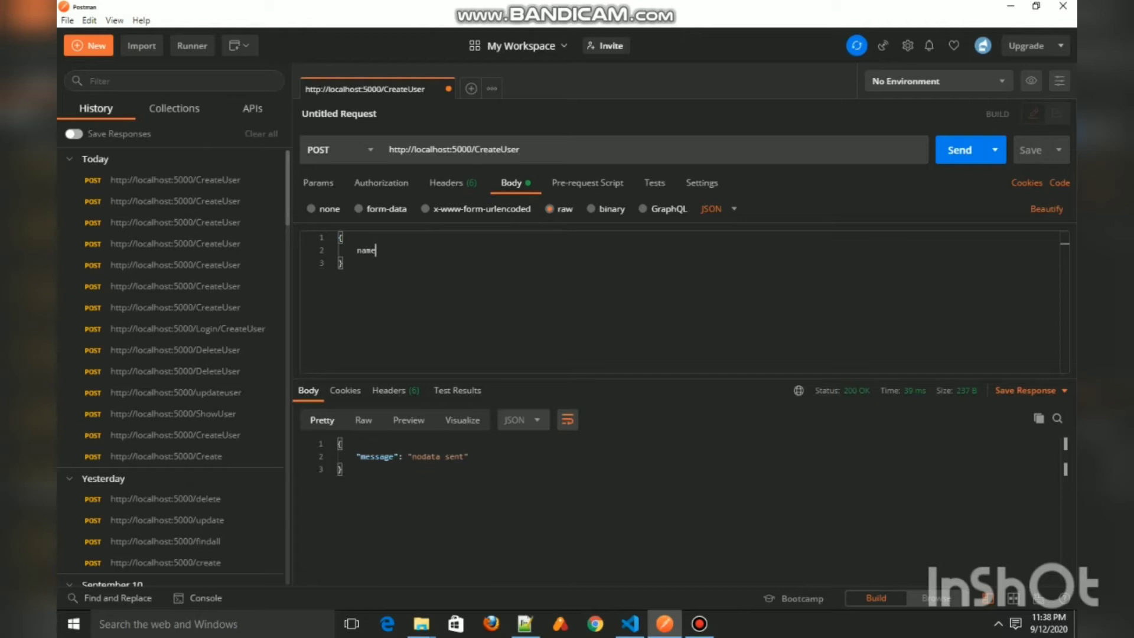
text("name")
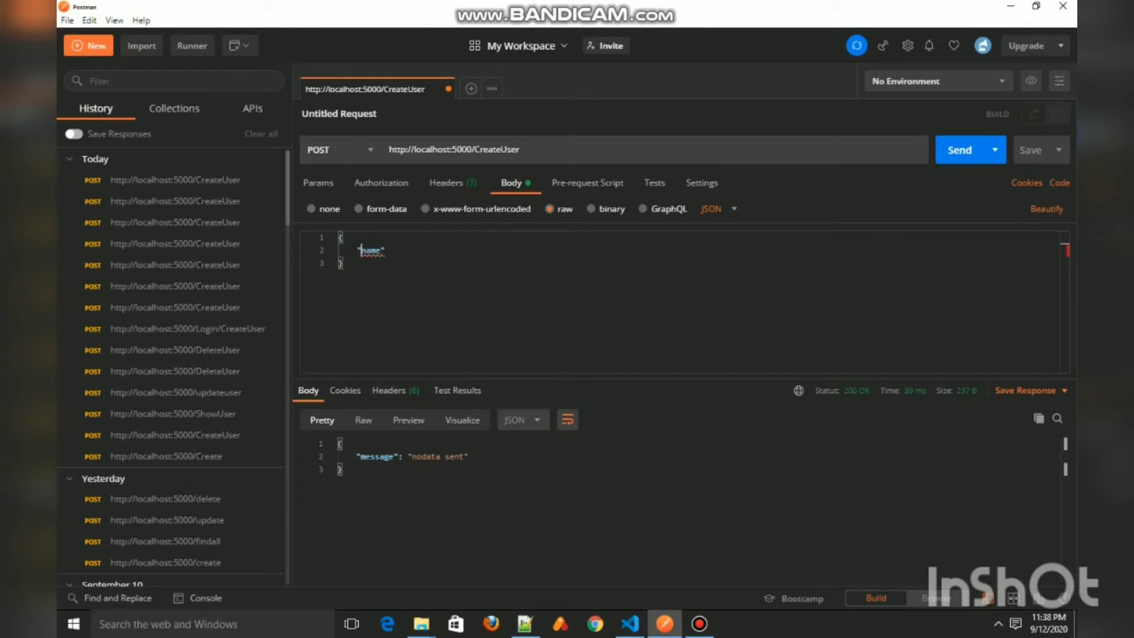
text(:)
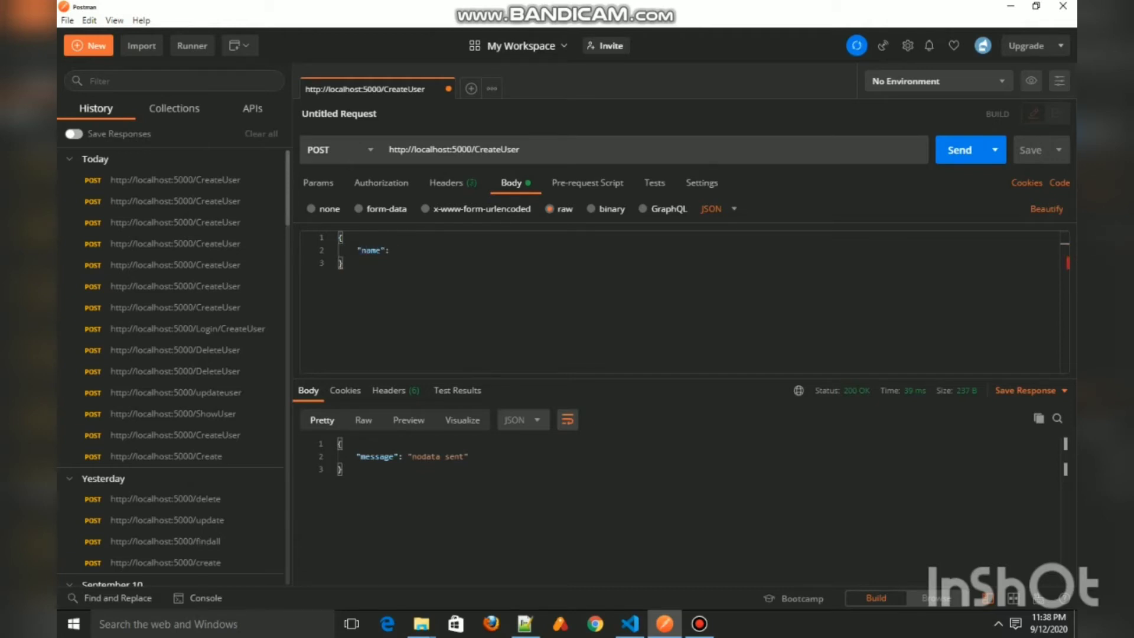
text(Cc)
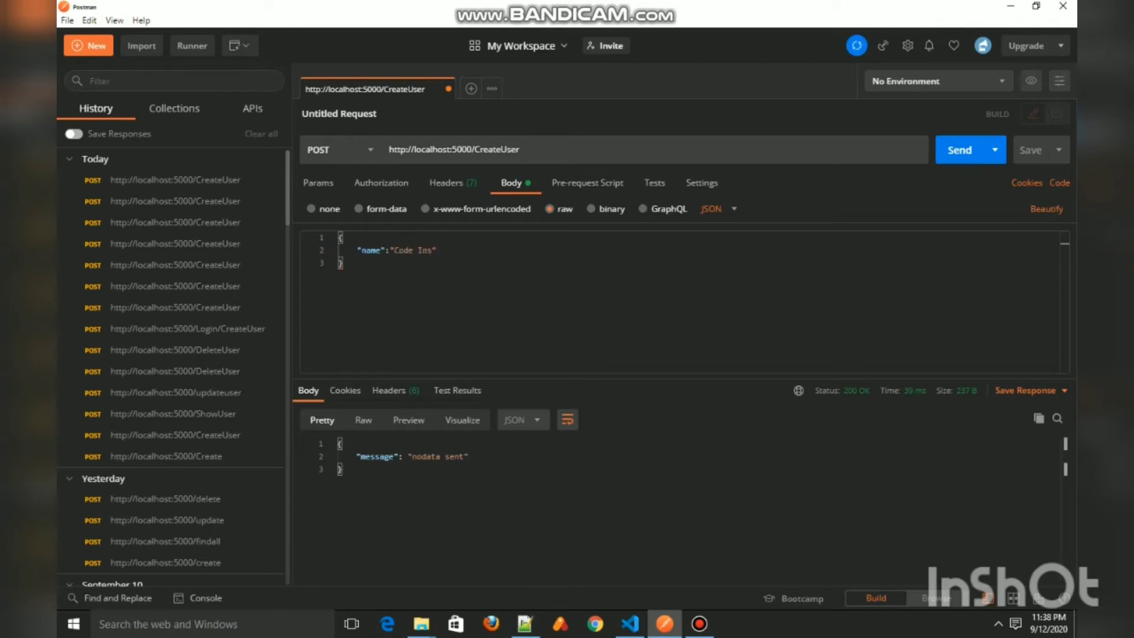
text(hort)
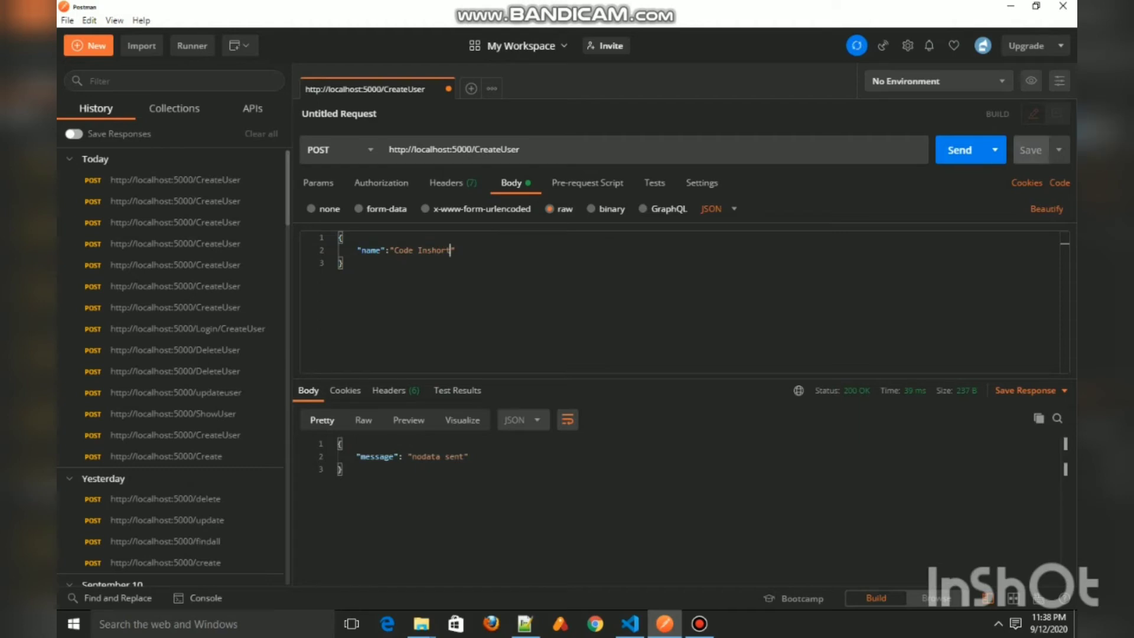
click(958, 149)
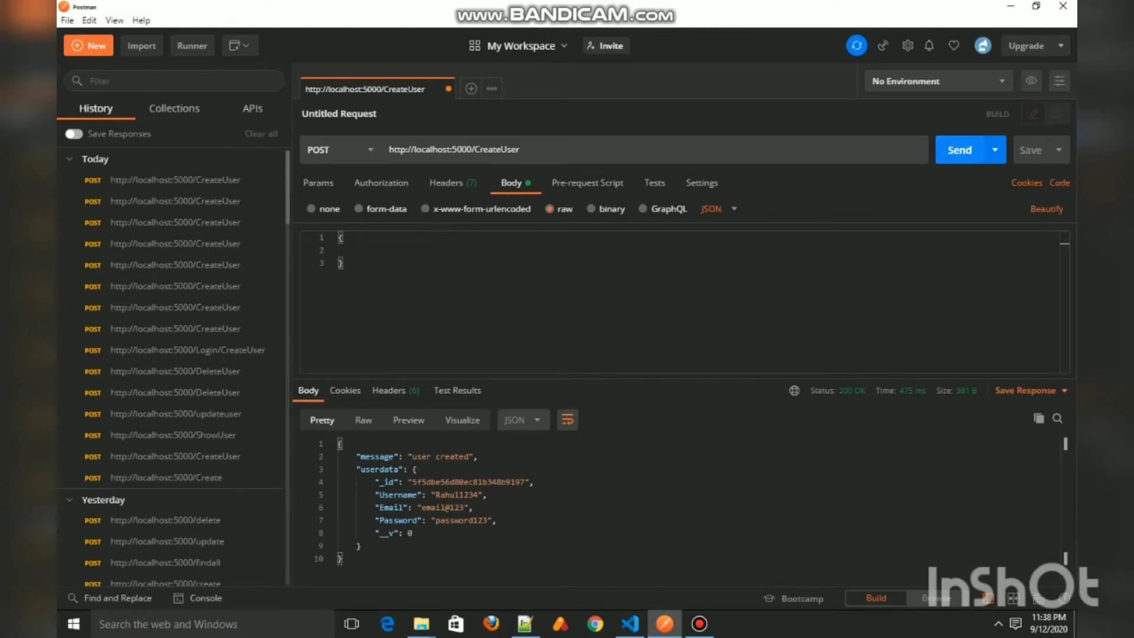
Send with an empty body for 'nodata sent', then with "name":"Code Inshort" for 'user created'.
click(959, 150)
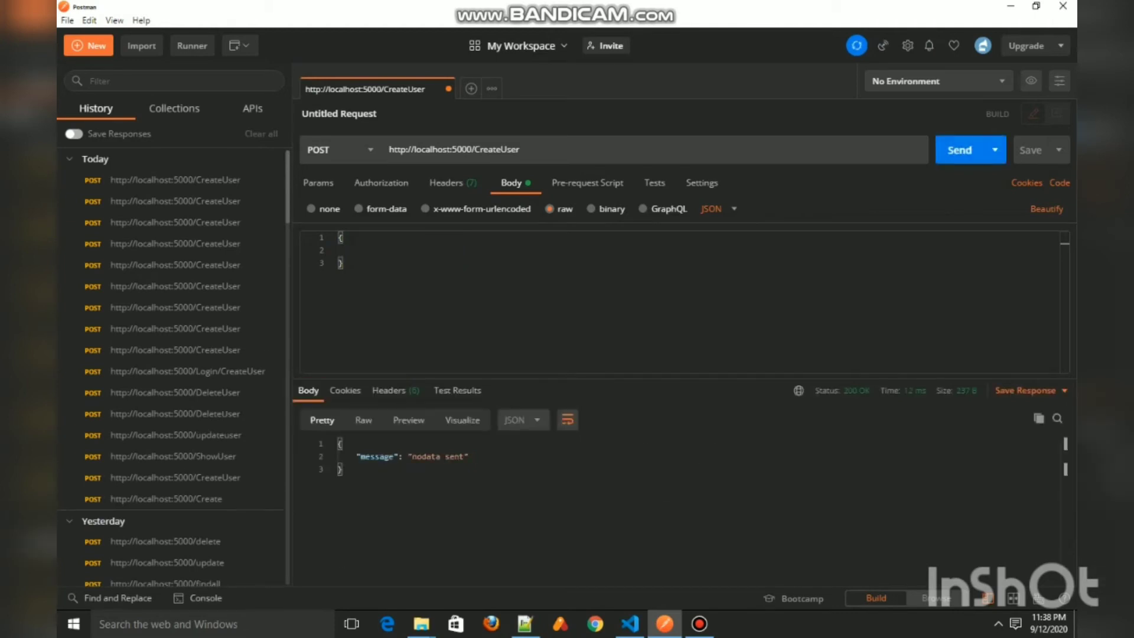
text(req)
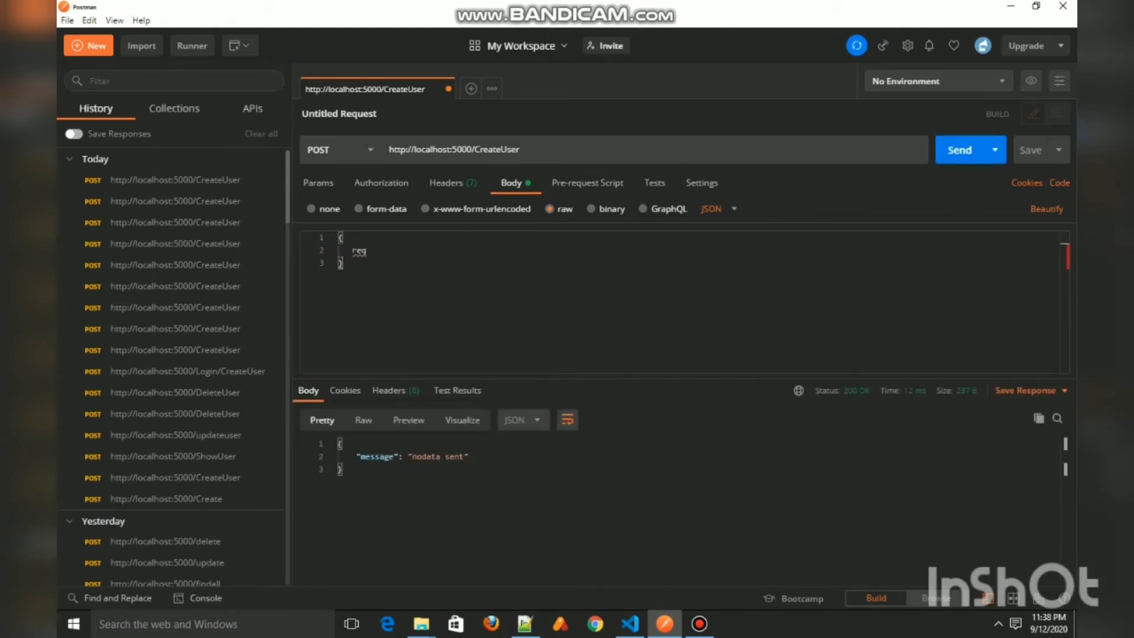
text("name":"Code Inshort")
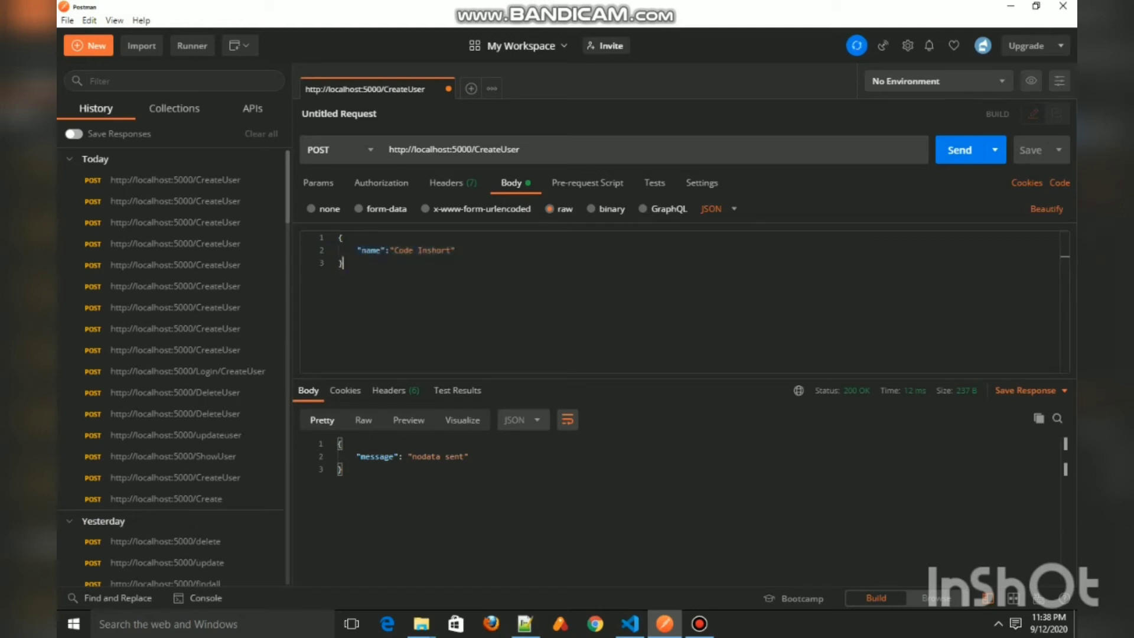
click(957, 150)
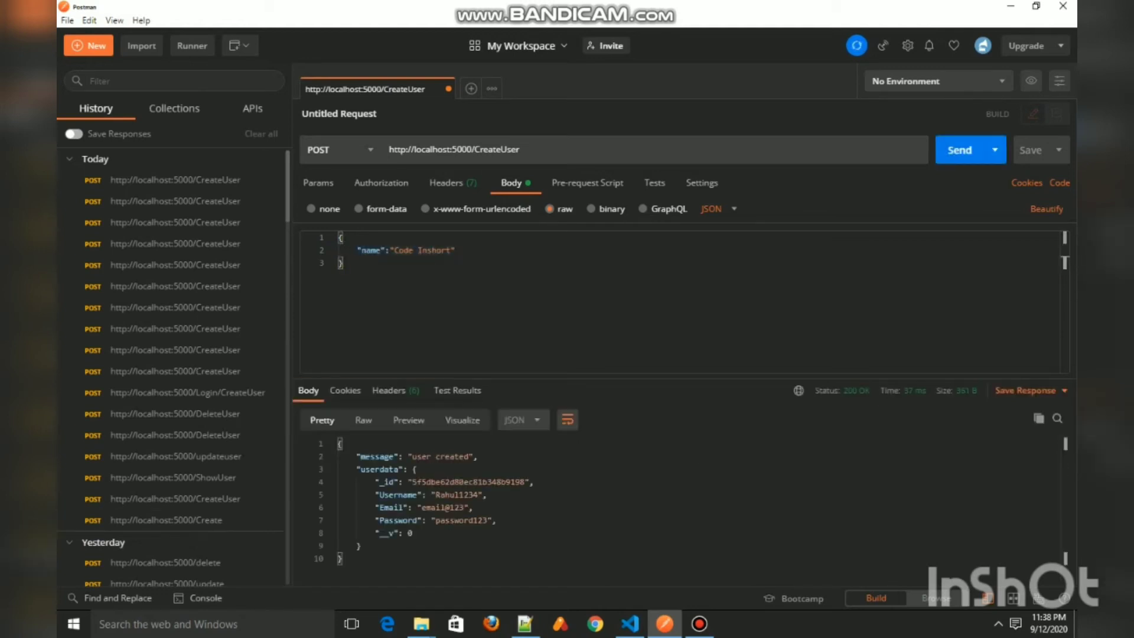